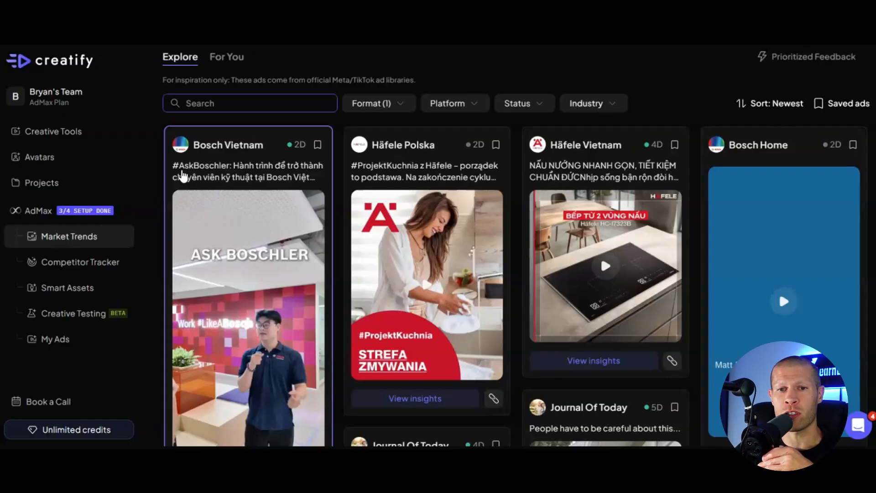
mouse_move(179, 179)
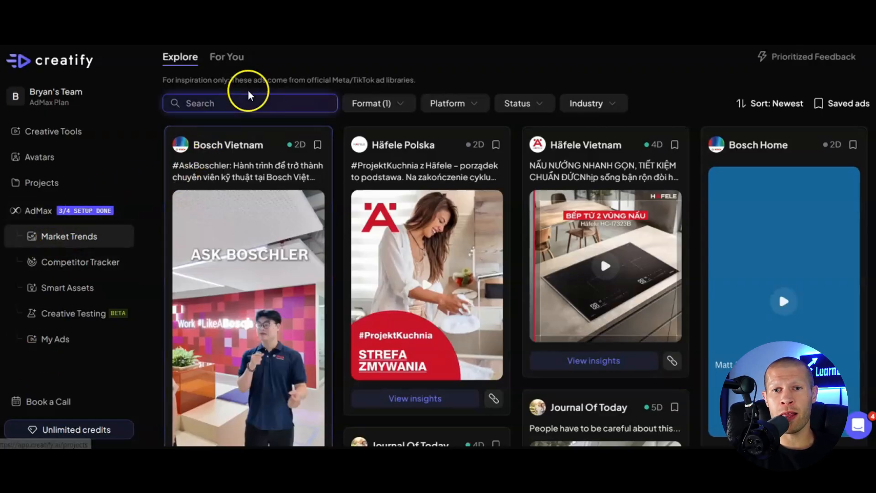
- Review the explore feed's Format, Platform, Status and Industry filter options without changing them
click(249, 104)
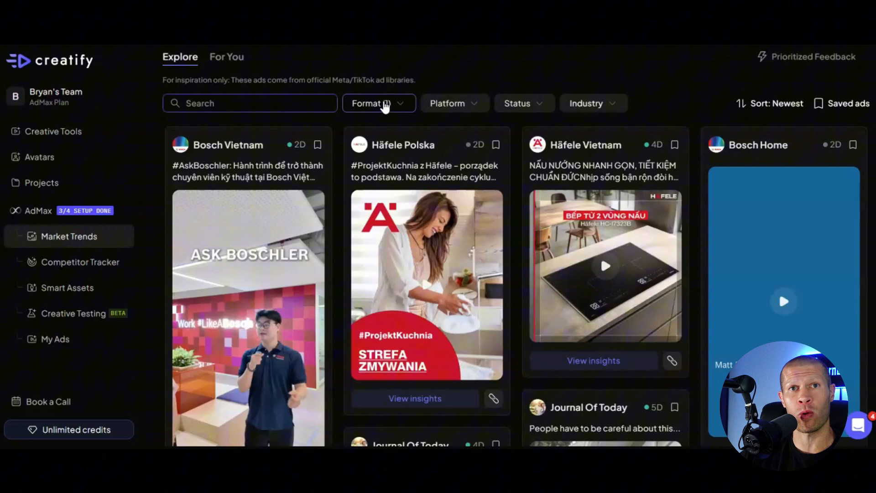
click(379, 103)
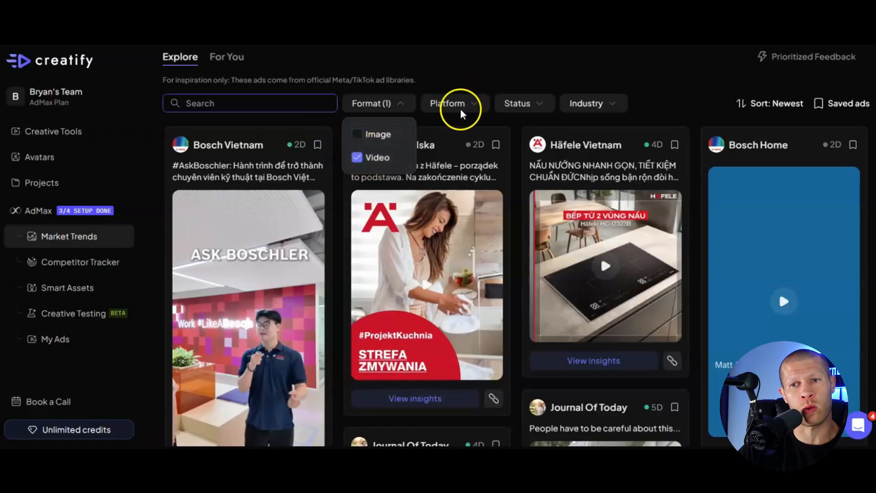
click(453, 103)
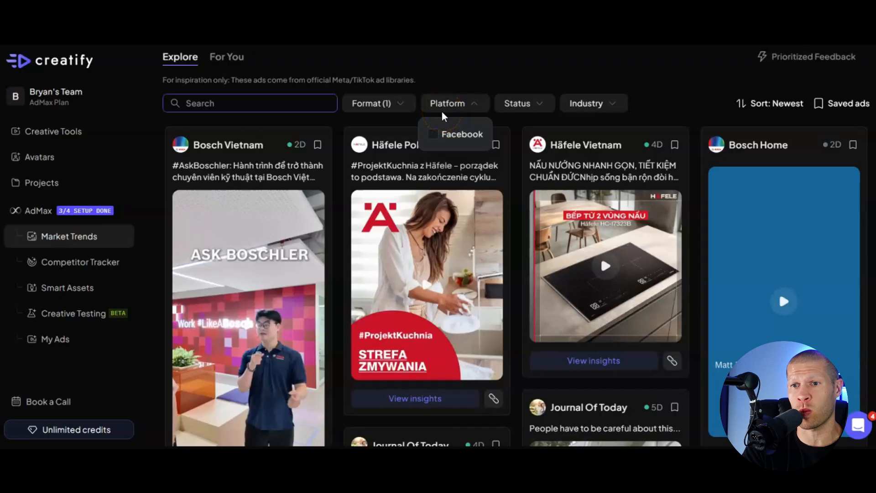
click(517, 103)
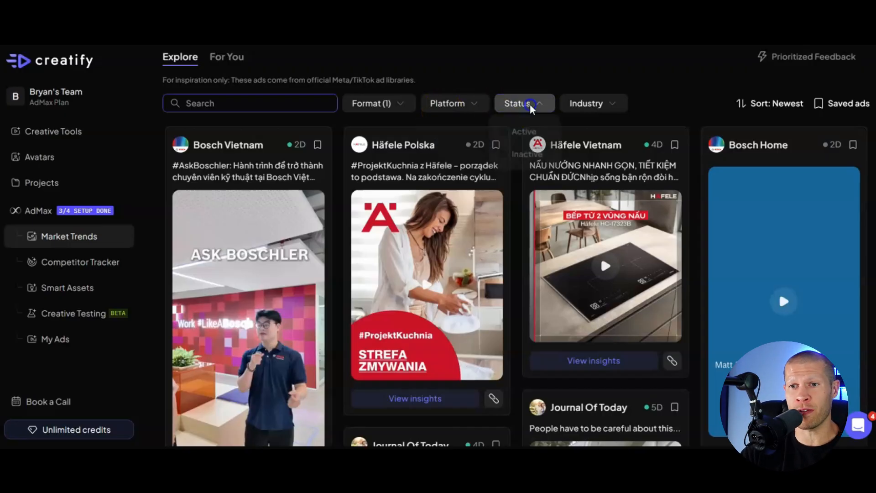
click(517, 103)
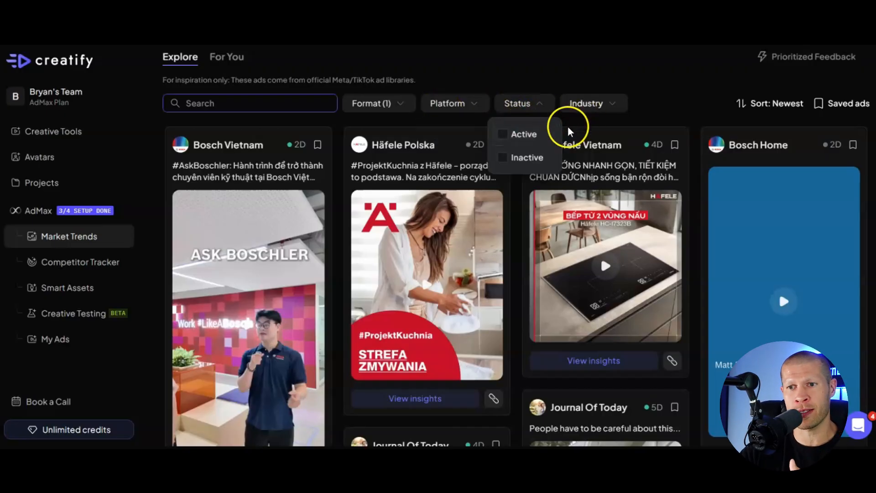
mouse_move(564, 128)
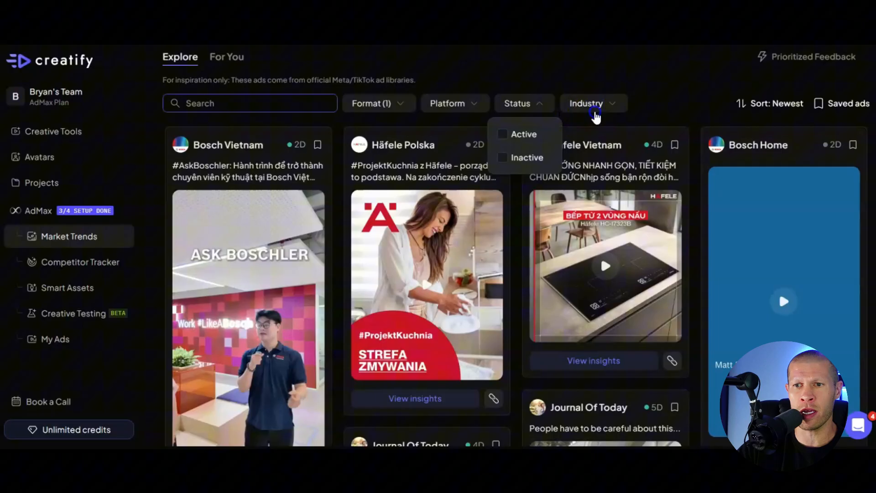
click(593, 103)
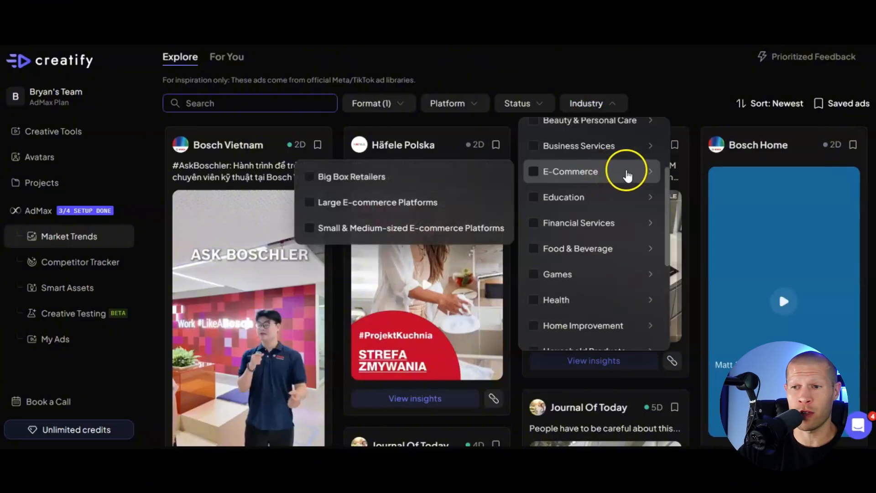
mouse_move(624, 171)
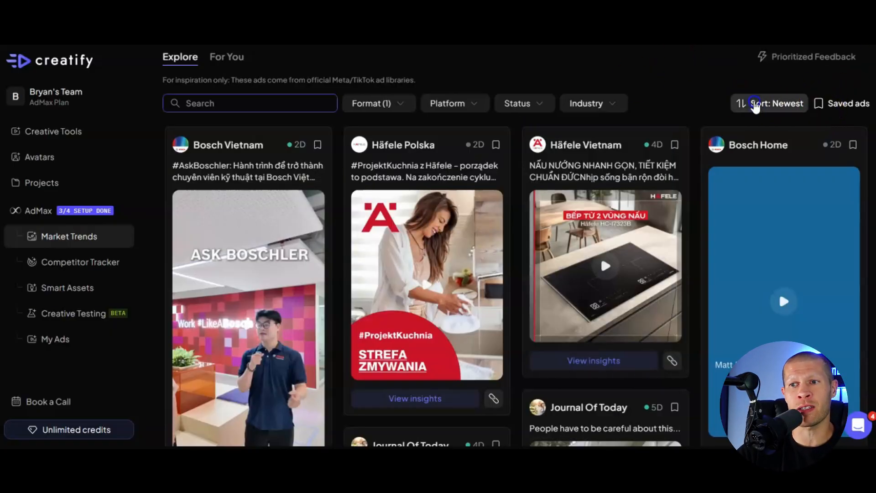
- Sort the explore ads by Longest running so 90D+ ads like Meat Church appear first
click(774, 103)
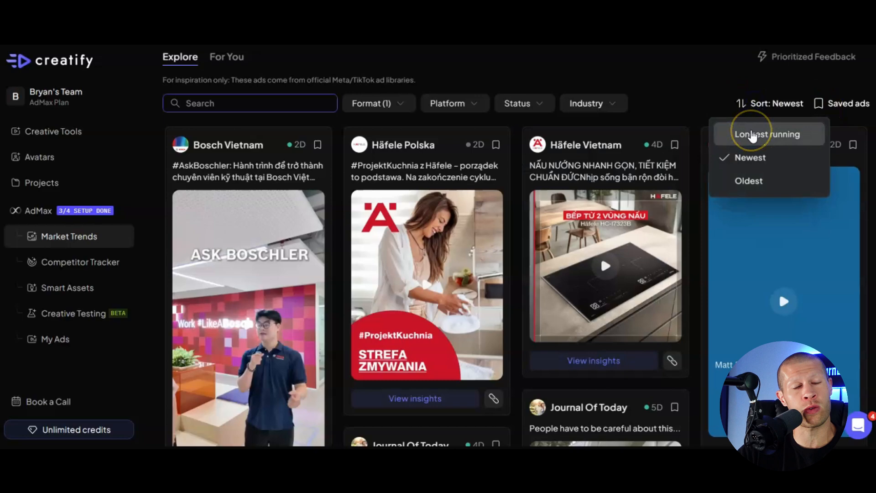
mouse_move(675, 71)
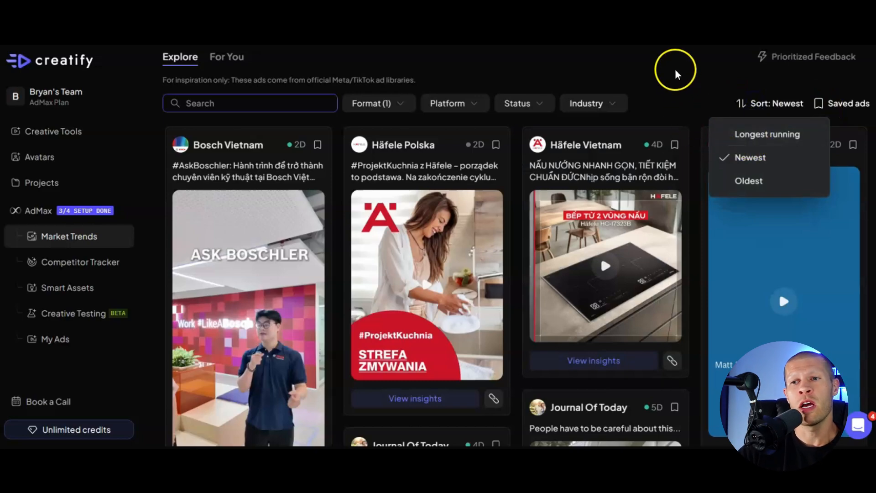
click(675, 60)
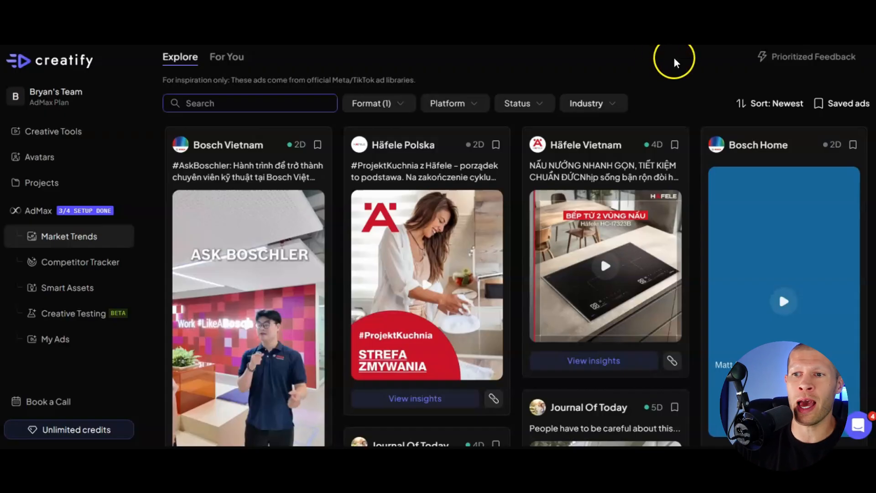
mouse_move(729, 103)
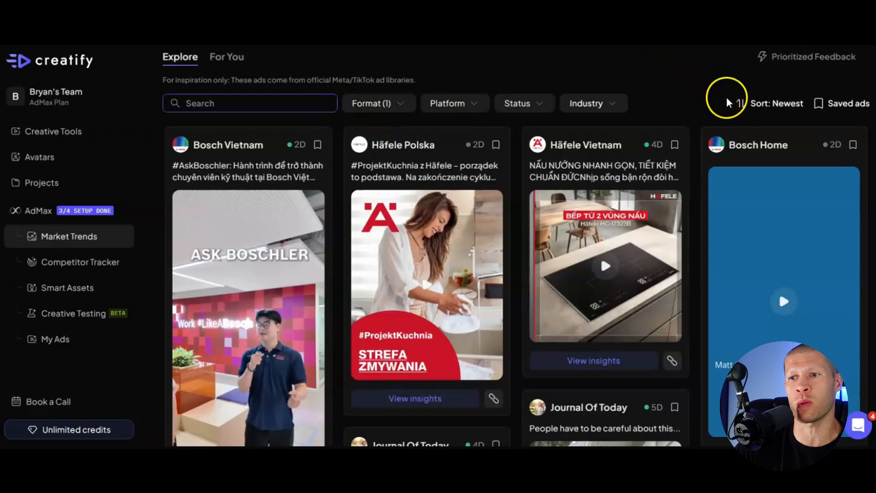
click(775, 103)
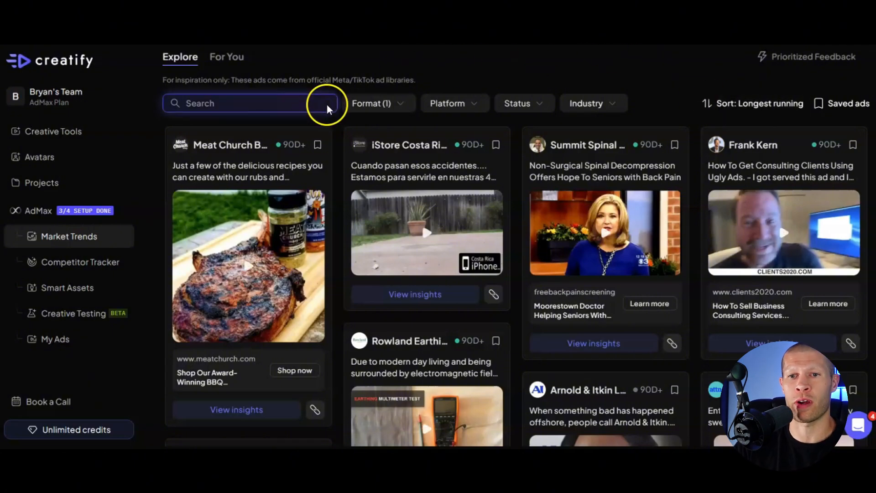
- Search the explore grid for 'mushrooms' with Active status, browsing Real Mushrooms and Life Cykel results
text(mushrooms)
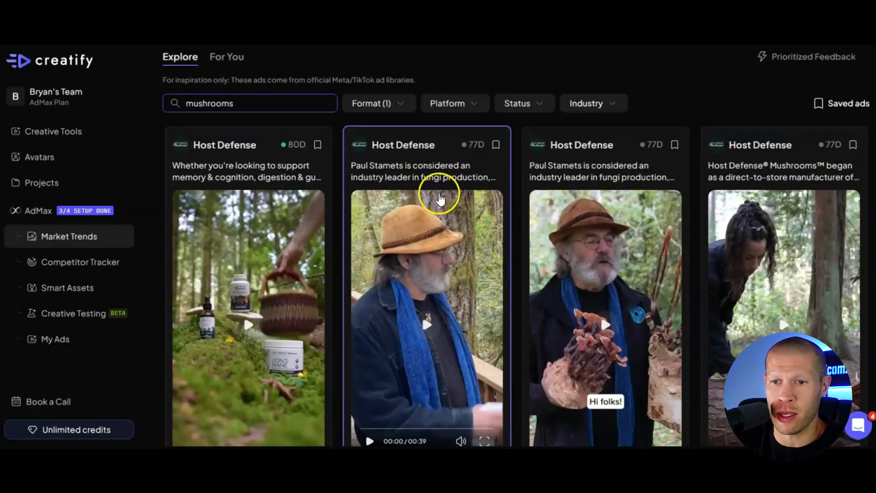
click(371, 103)
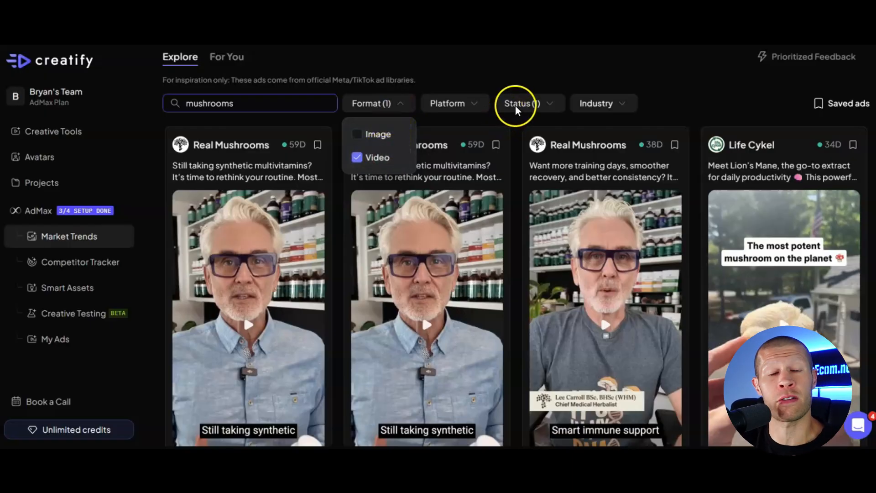
click(522, 103)
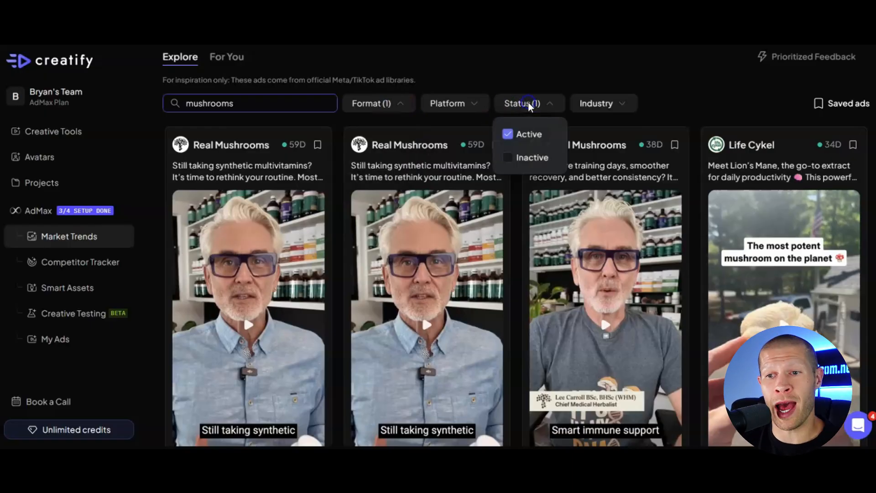
click(522, 103)
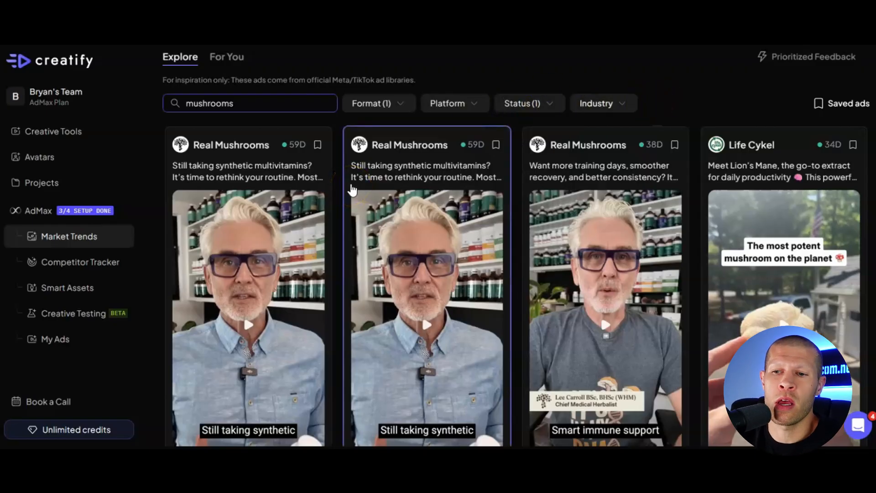
scroll(down, 3)
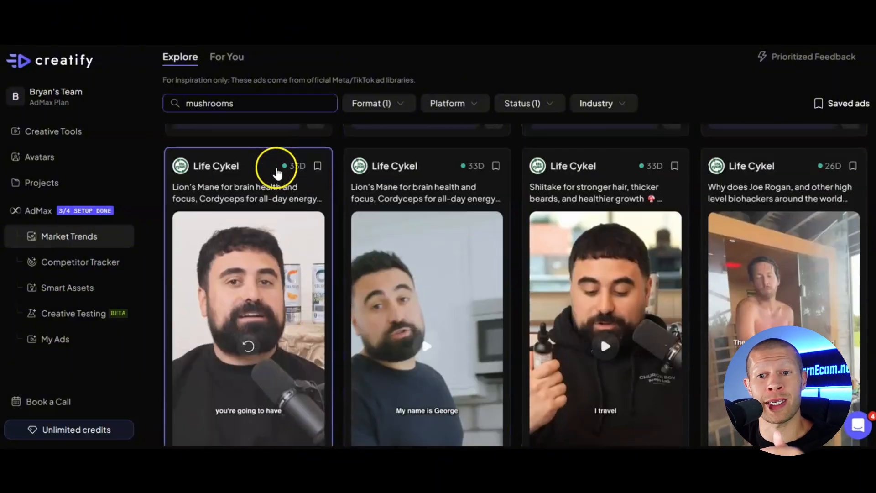
mouse_move(237, 176)
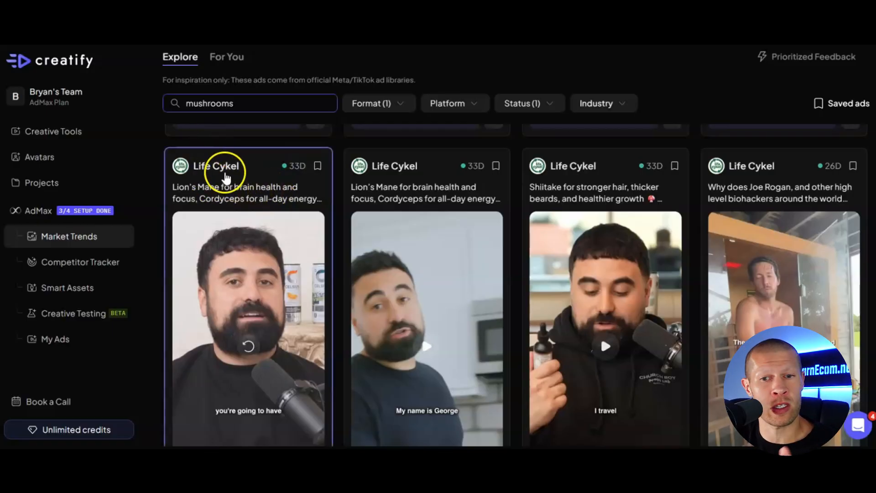
mouse_move(226, 201)
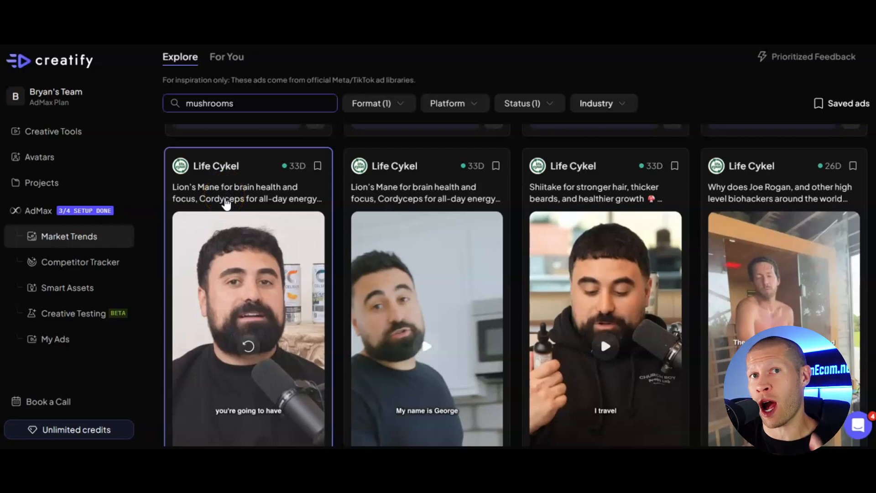
scroll(down, 3)
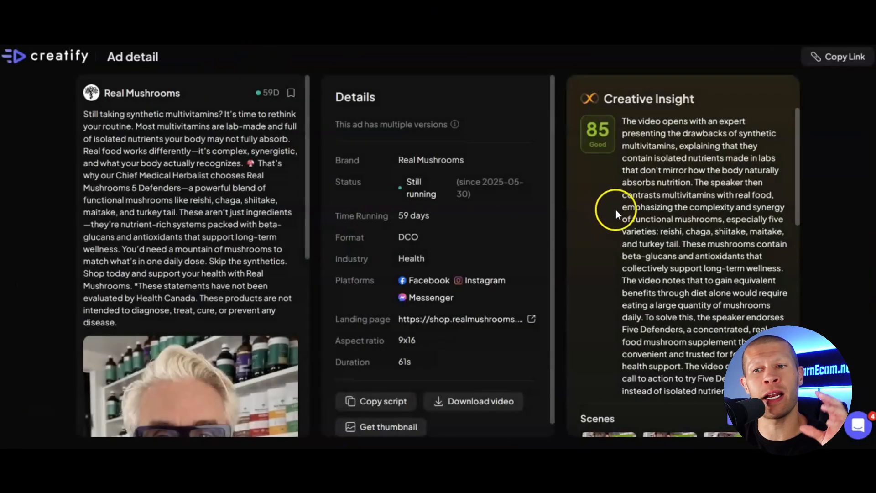
mouse_move(273, 182)
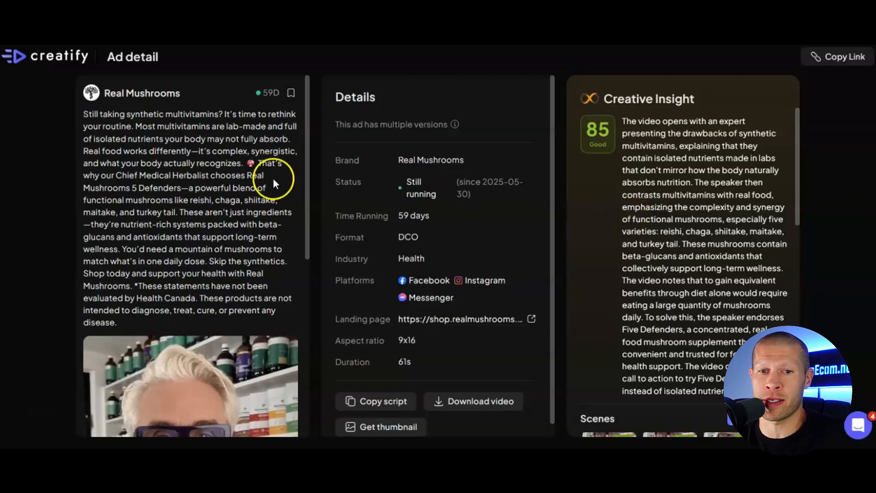
mouse_move(86, 109)
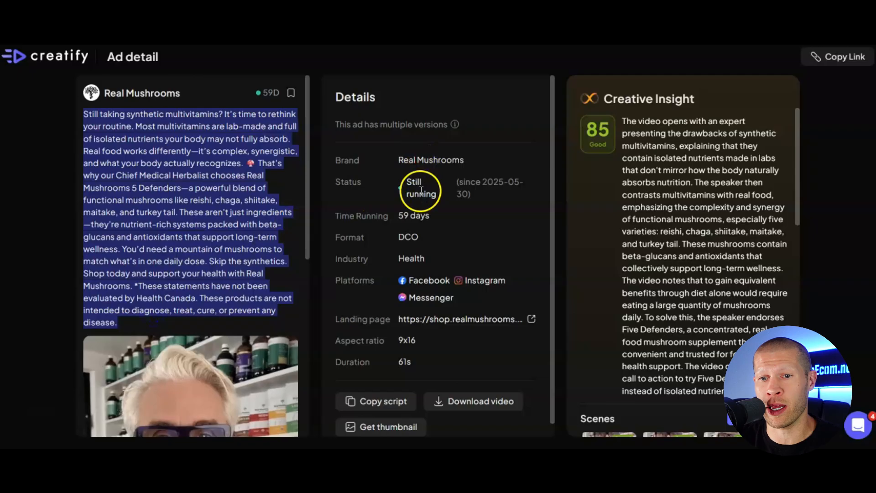
mouse_move(421, 216)
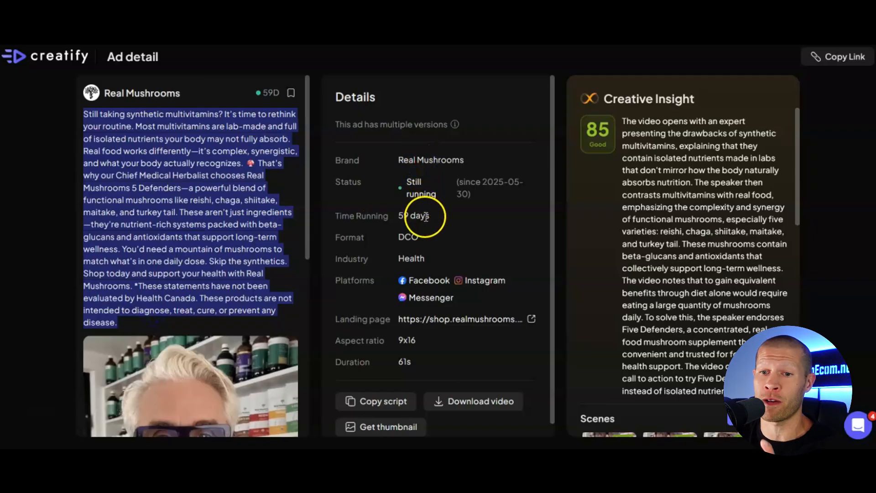
mouse_move(432, 302)
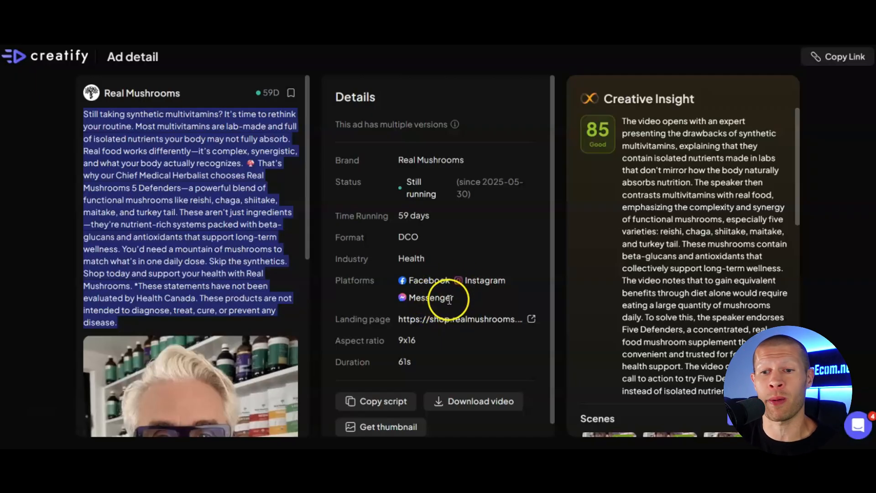
mouse_move(452, 324)
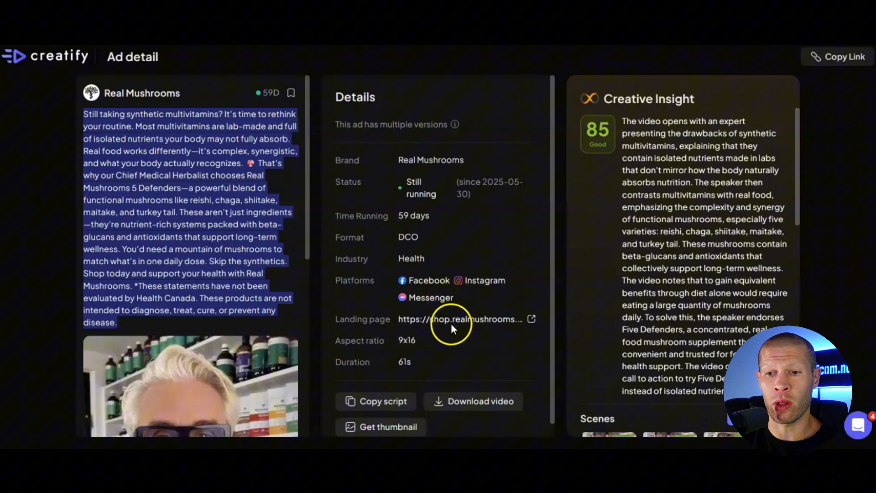
- Follow the Real Mushrooms ad's Landing page link from its details panel
click(458, 320)
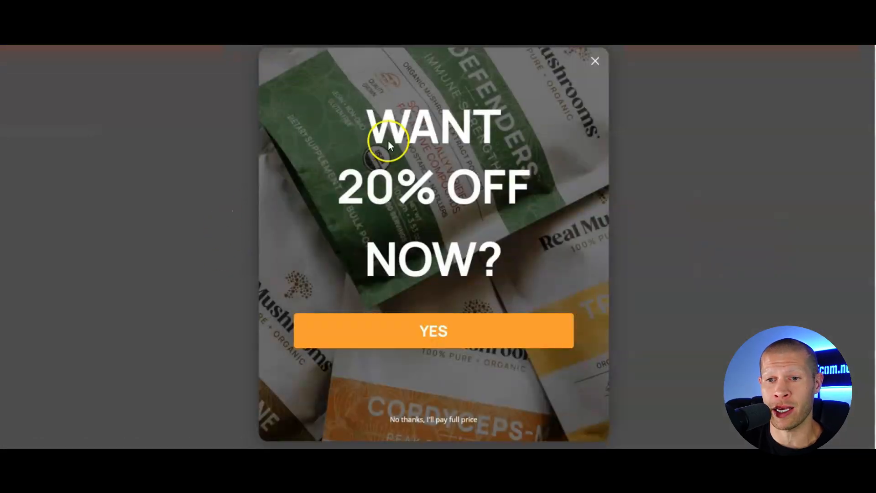
- Return from the Real Mushrooms landing page to the Creatify ad detail
click(594, 60)
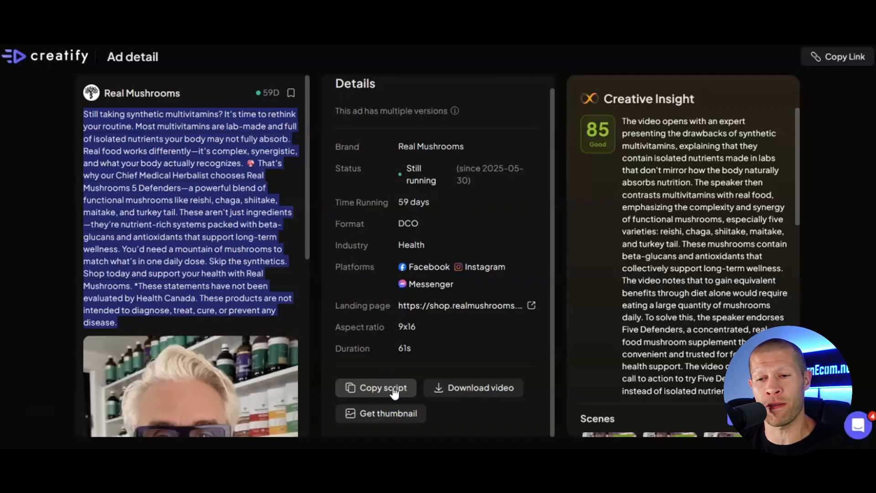
click(384, 387)
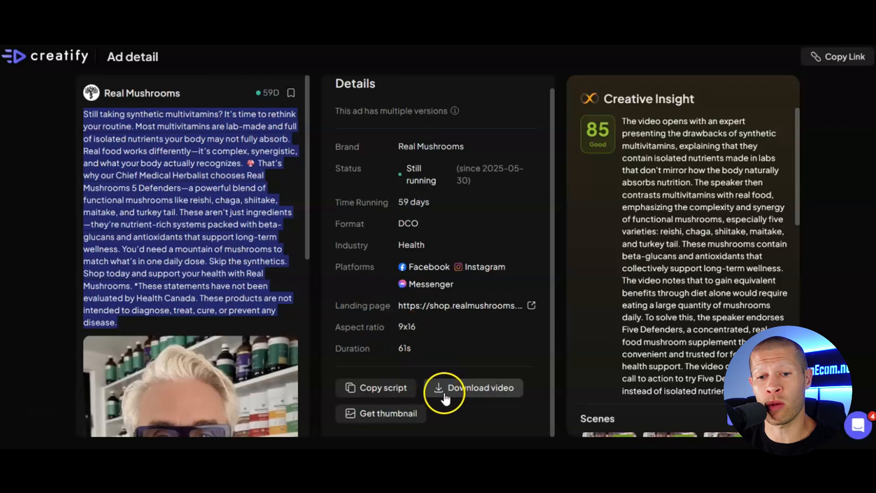
- Scroll the Creative Insight panel past Scenes to the Selling Points such as Whole Food Complexity
scroll(down, 3)
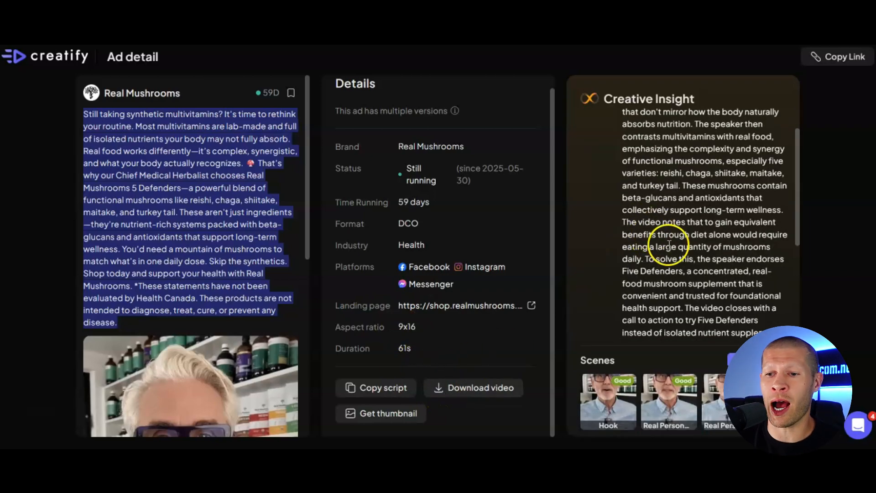
scroll(down, 3)
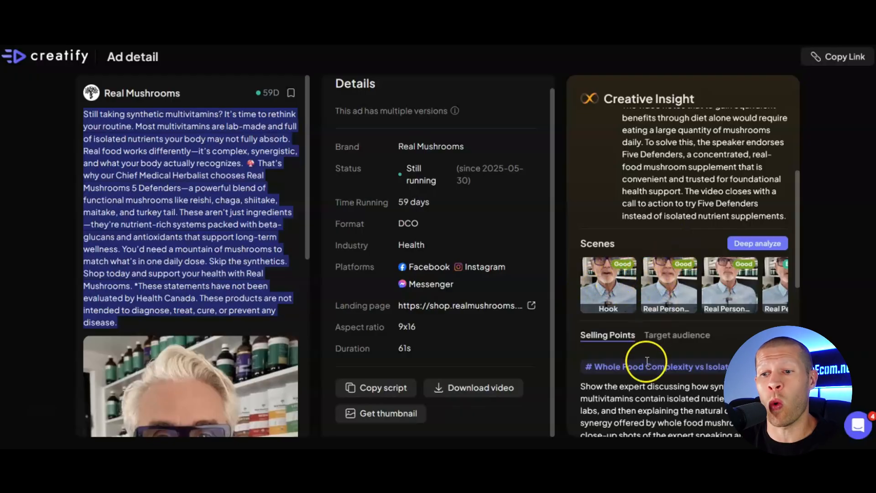
mouse_move(648, 346)
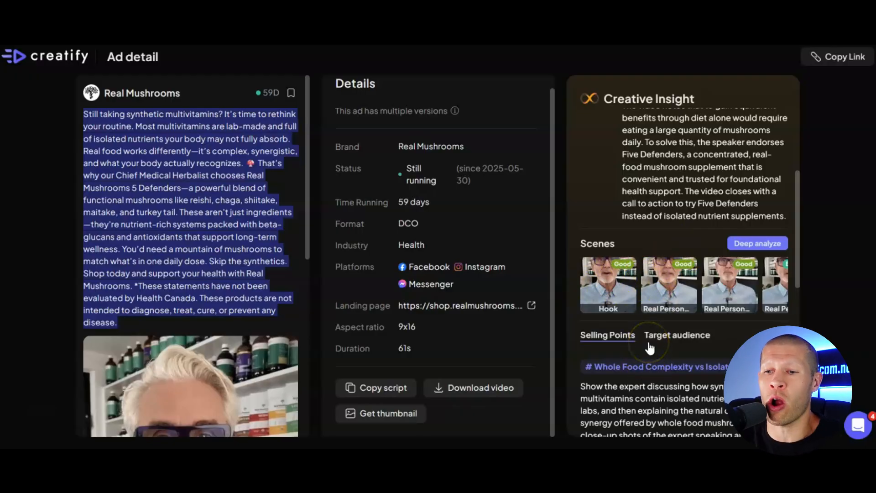
scroll(down, 3)
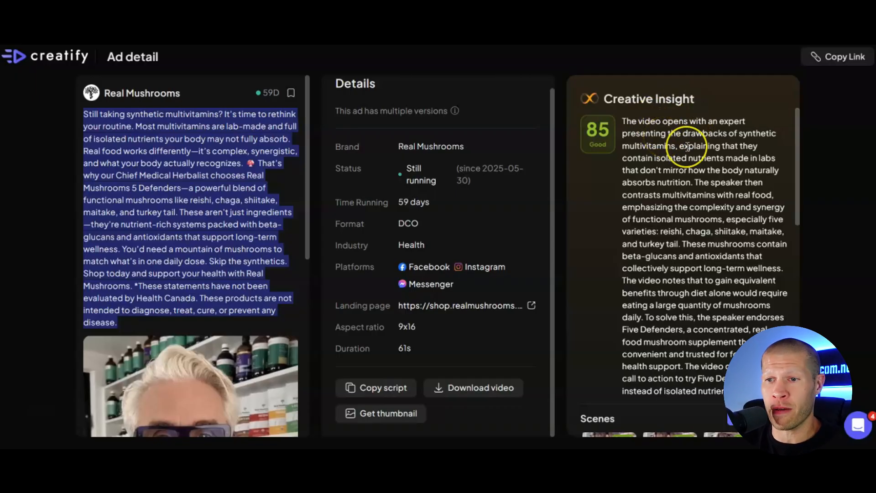
mouse_move(686, 151)
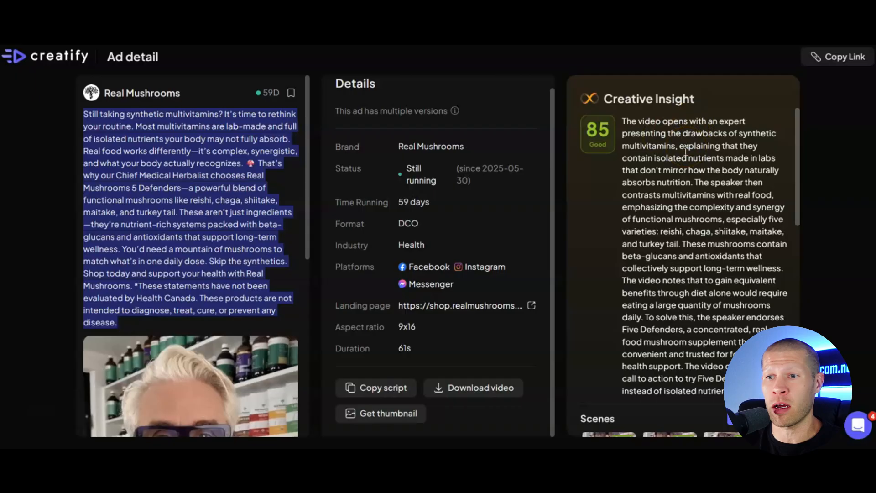
scroll(down, 3)
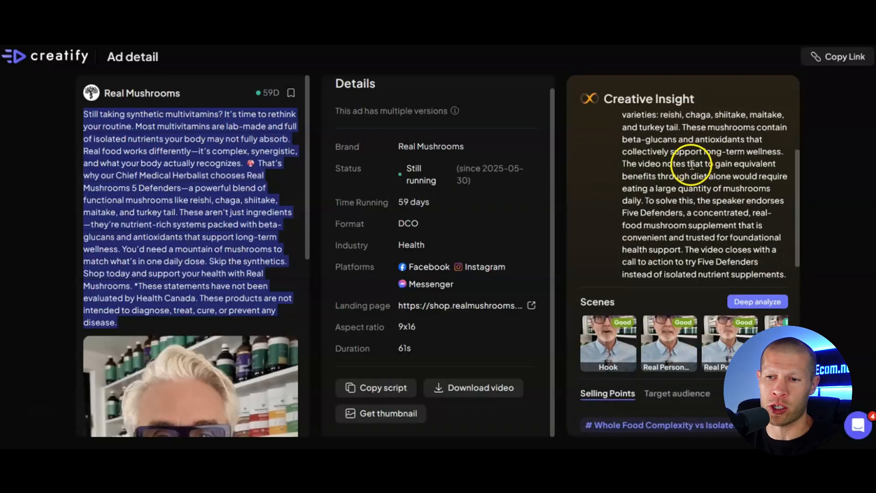
mouse_move(695, 163)
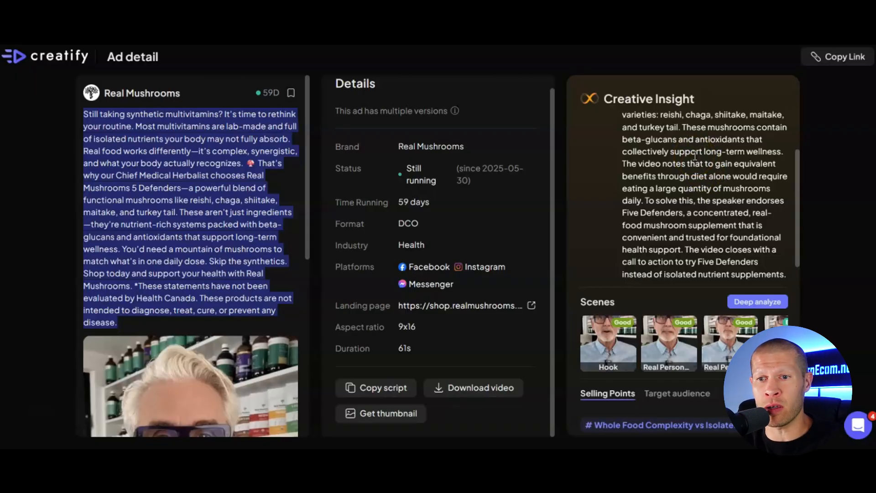
scroll(down, 3)
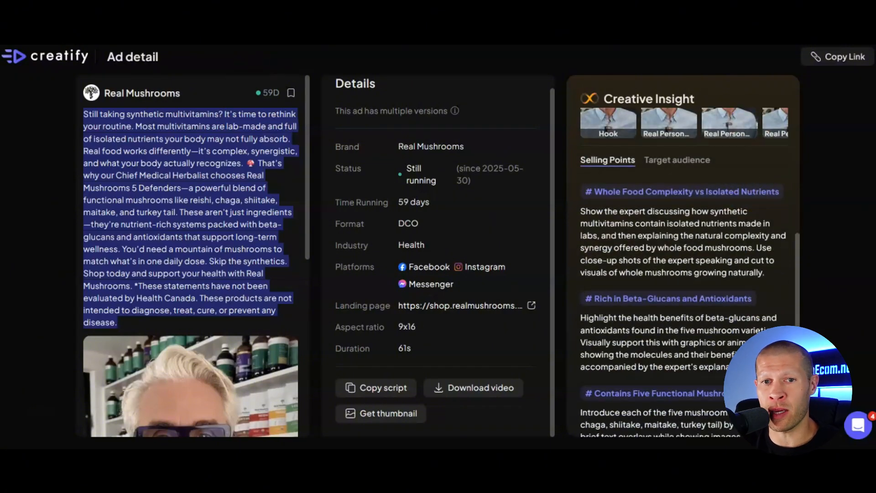
mouse_move(44, 57)
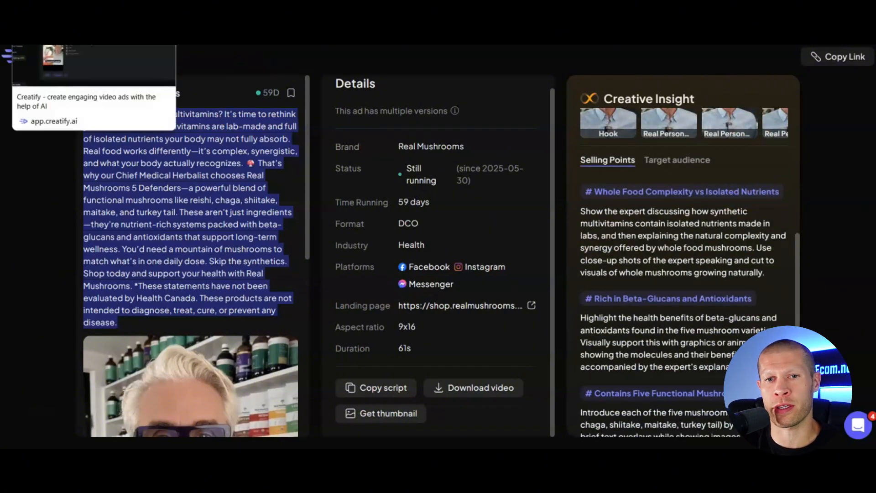
- Go to Competitor Tracker under AdMax, showing no brands followed yet
click(73, 313)
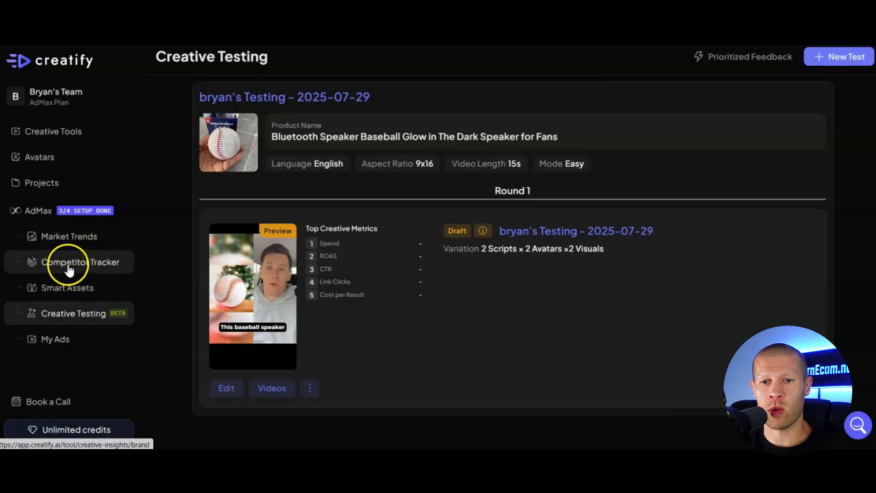
click(81, 262)
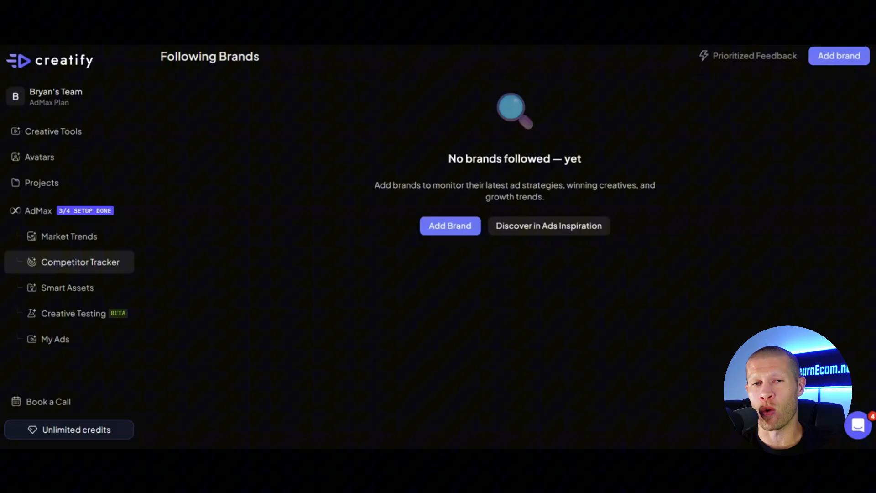
- View the Smart Assets library listing one Bluetooth speaker product with 10 assets
click(66, 287)
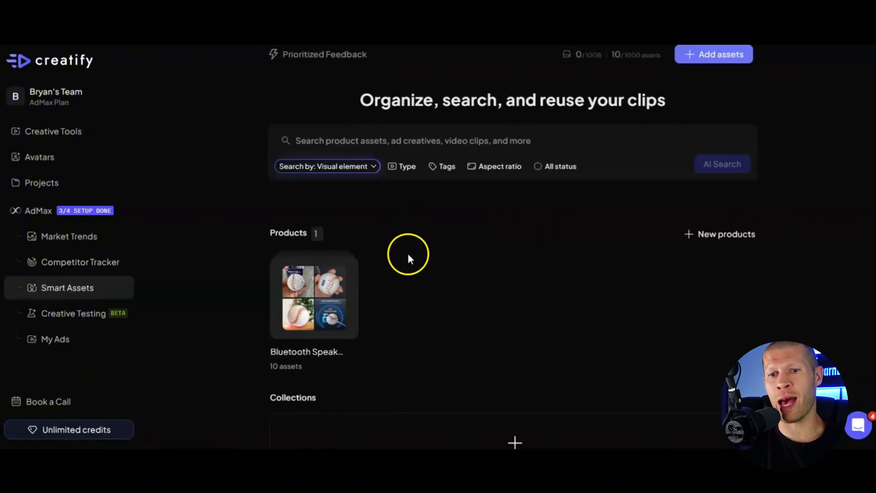
scroll(down, 3)
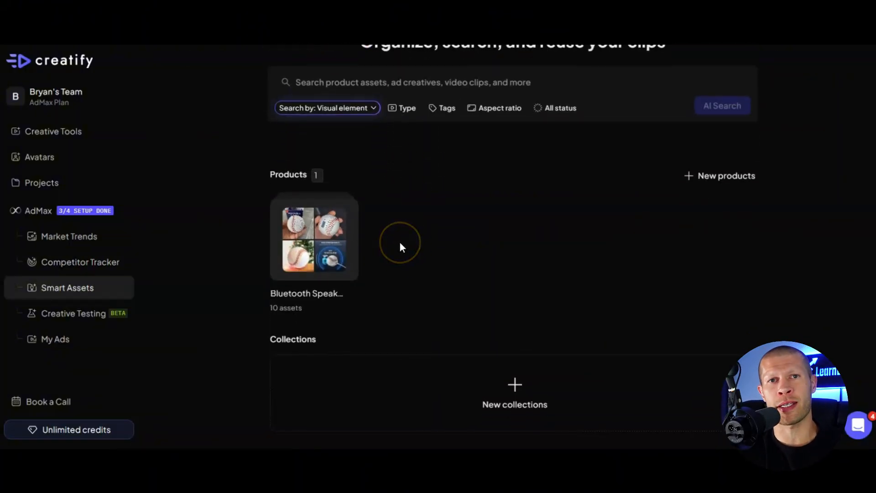
mouse_move(400, 247)
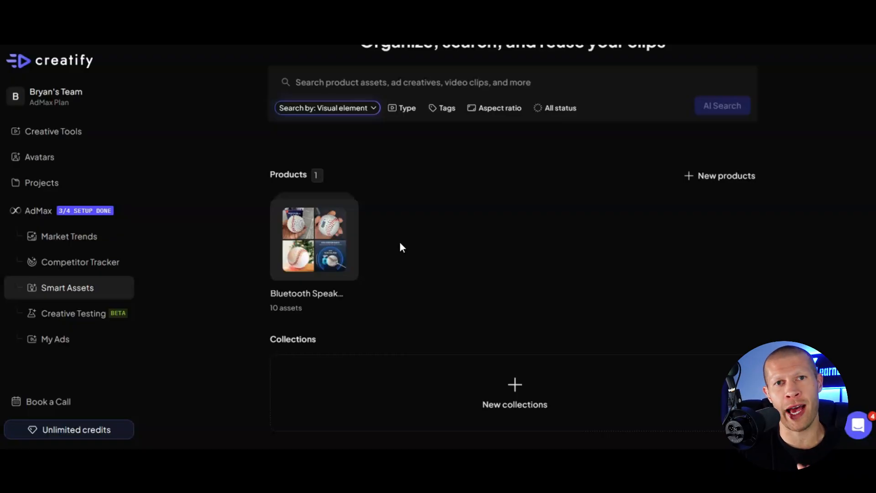
- Go to Creative Testing showing the draft Bluetooth Speaker Baseball test
click(73, 313)
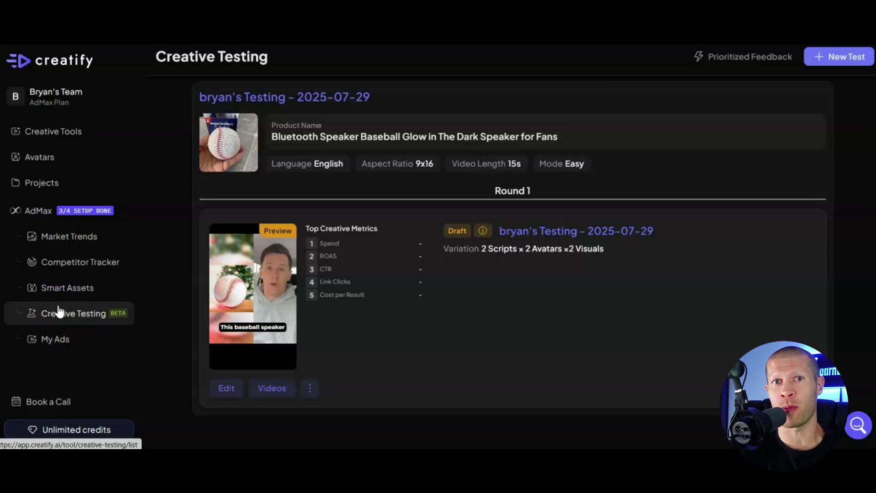
mouse_move(59, 310)
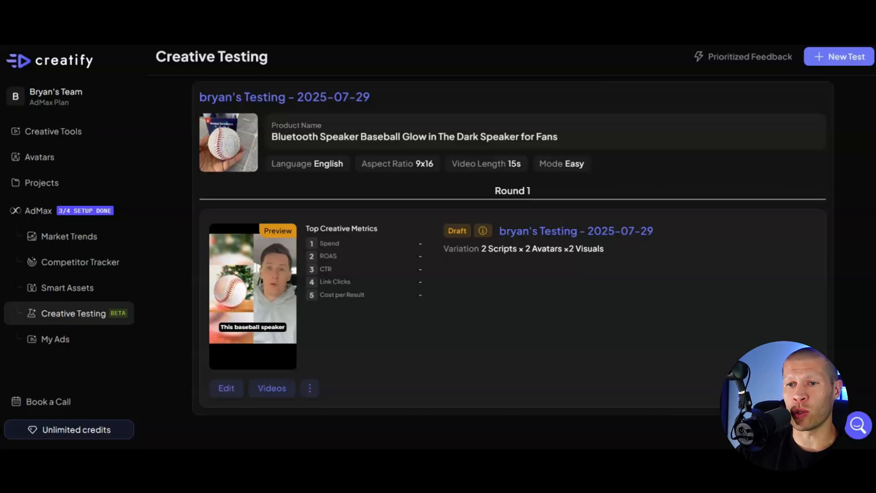
mouse_move(400, 128)
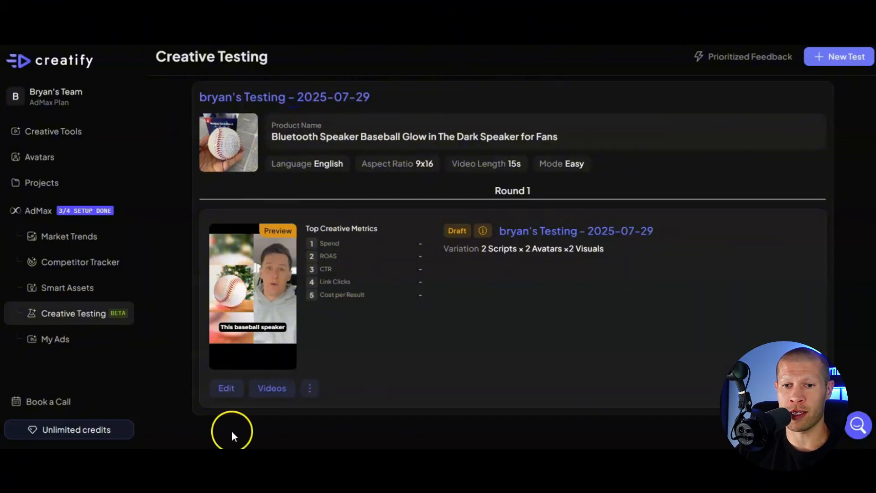
- Edit the draft test, review its scripts, avatars, visuals and music, then proceed to Plan your launch
click(226, 388)
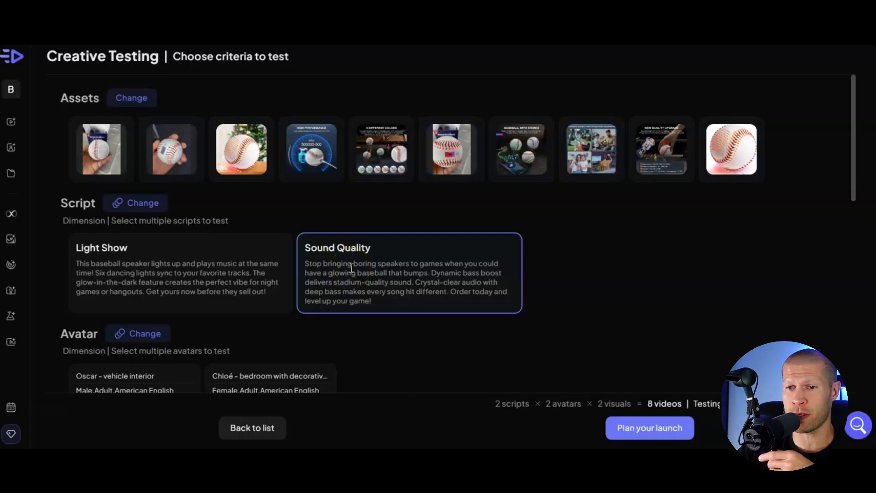
scroll(down, 3)
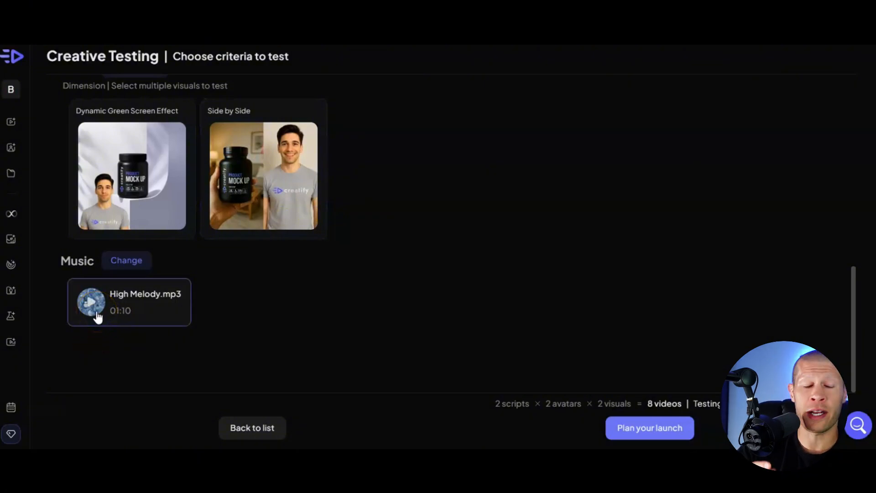
click(649, 427)
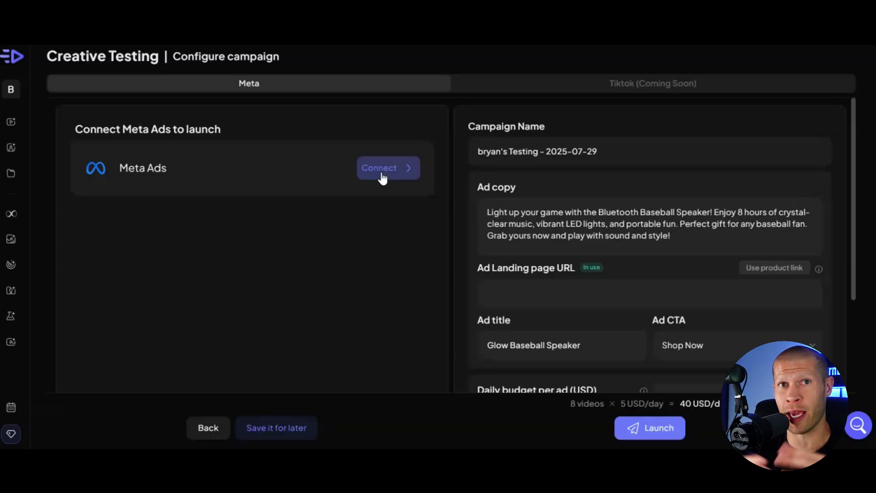
mouse_move(724, 254)
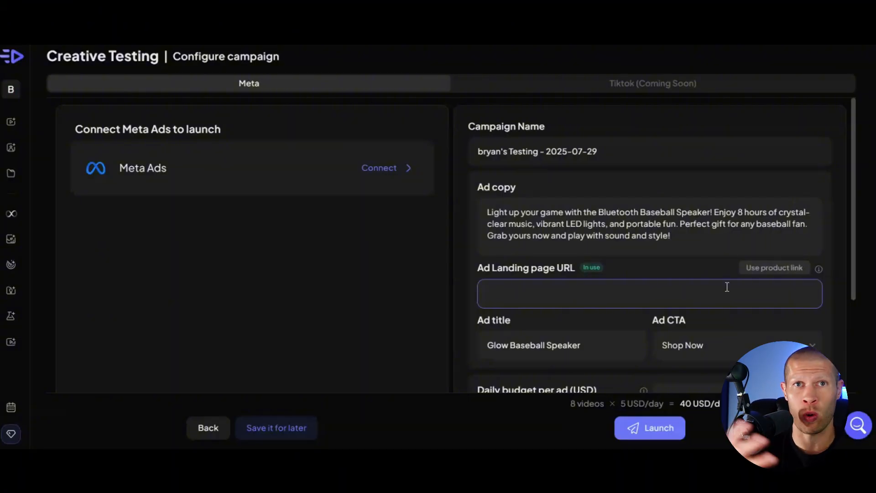
- Scroll the Meta campaign configuration to the $5 daily budget per ad across 8 videos
scroll(down, 3)
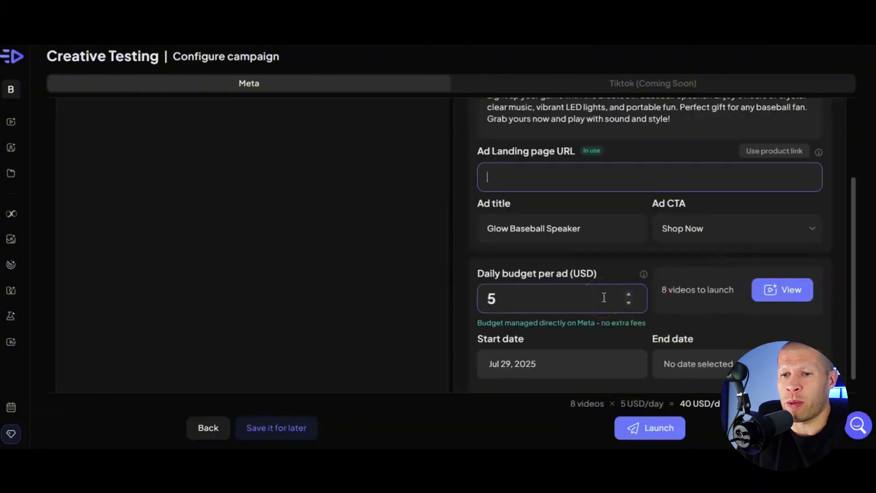
click(736, 228)
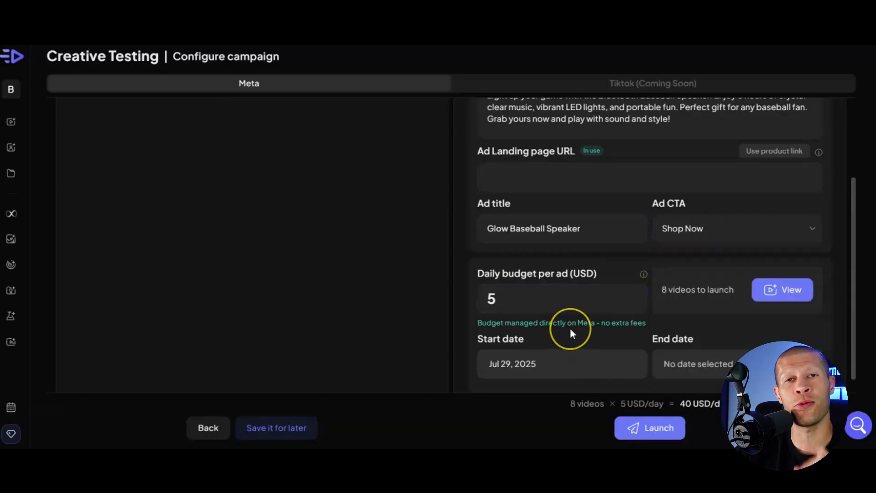
mouse_move(569, 332)
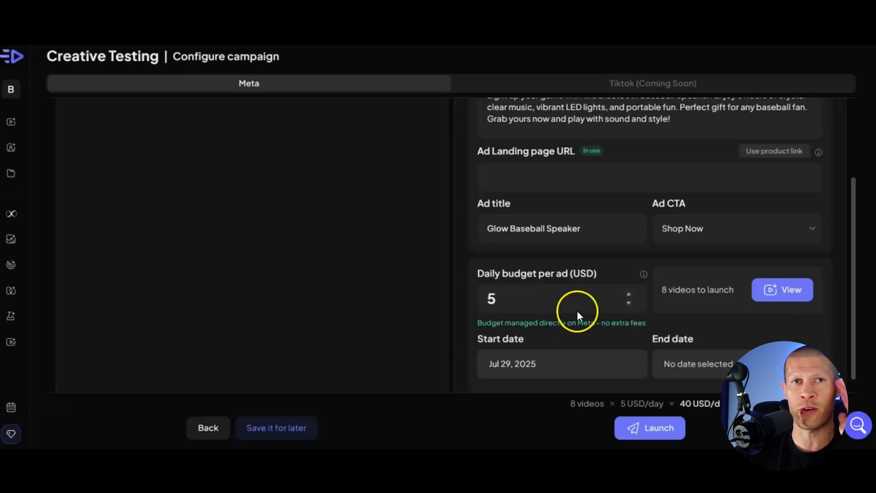
- Preview the eight generated test videos, then move to My Ads for linked-account performance insights
click(782, 290)
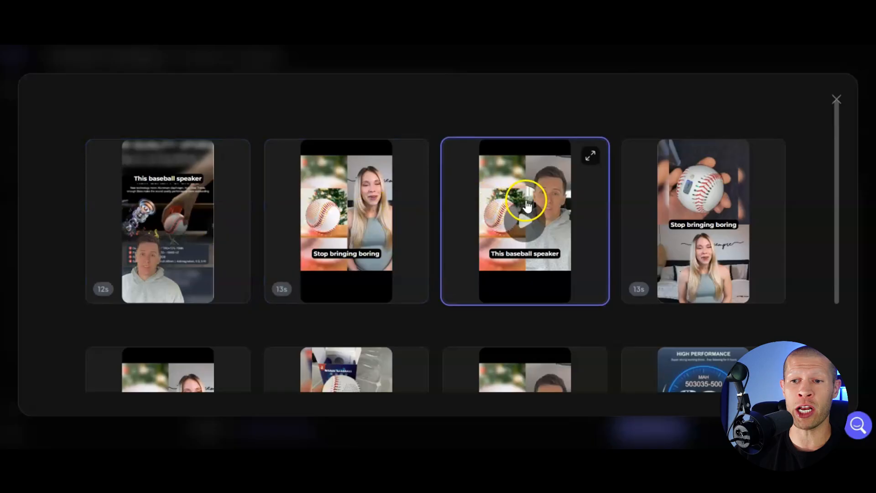
scroll(down, 3)
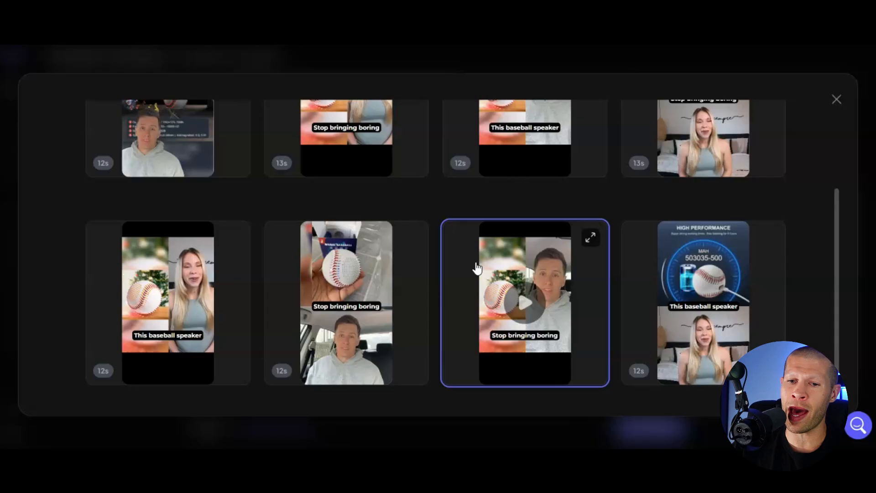
click(836, 100)
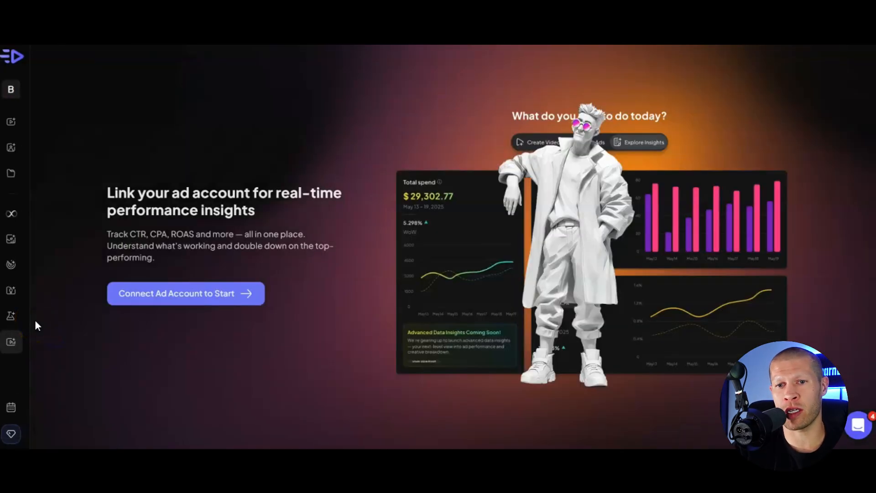